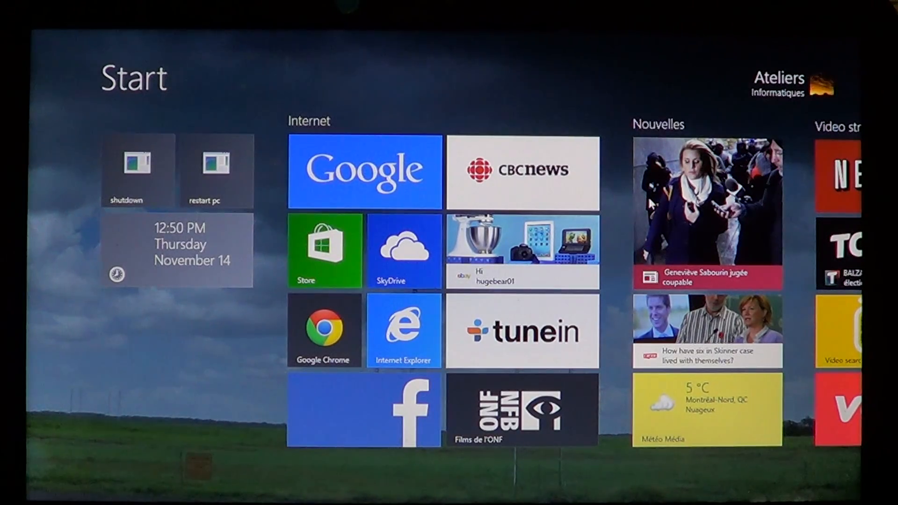
Scroll the Start screen to the Desktop group and launch This PC
{"action": "scroll", "scroll_direction": "right", "scroll_amount": 3}
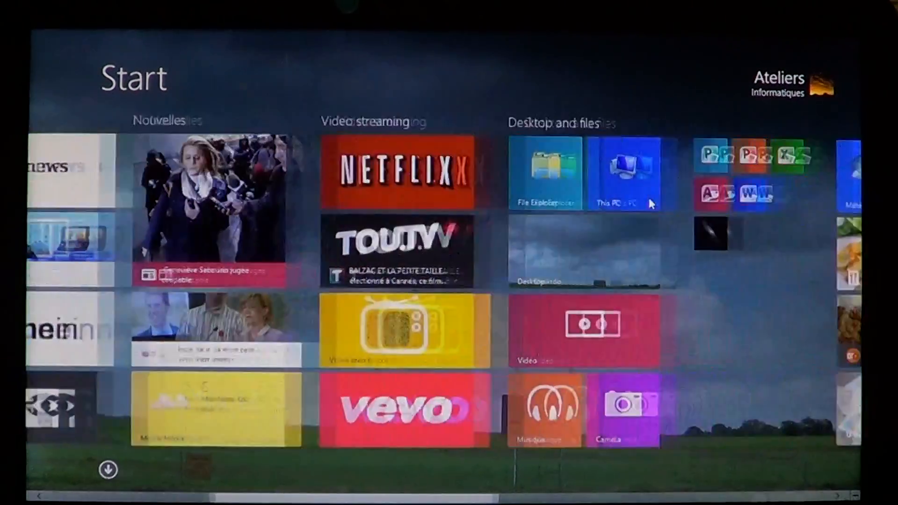
{"action": "scroll", "scroll_direction": "right", "scroll_amount": 3}
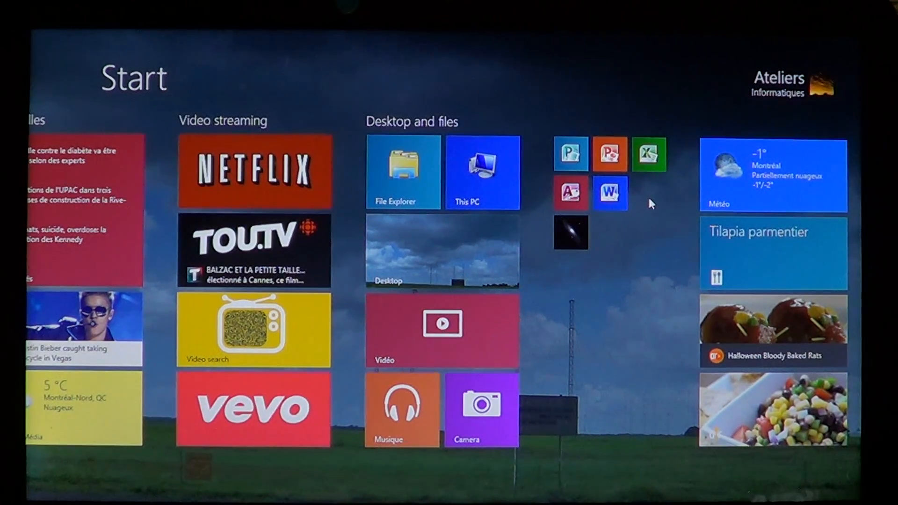
{"action": "scroll", "scroll_direction": "left", "scroll_amount": 3}
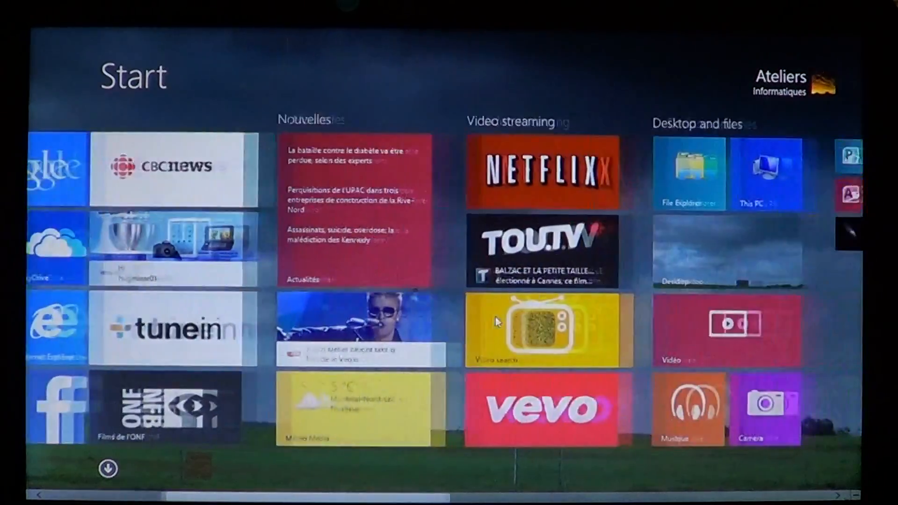
{"action": "left_click", "coordinate": [766, 172]}
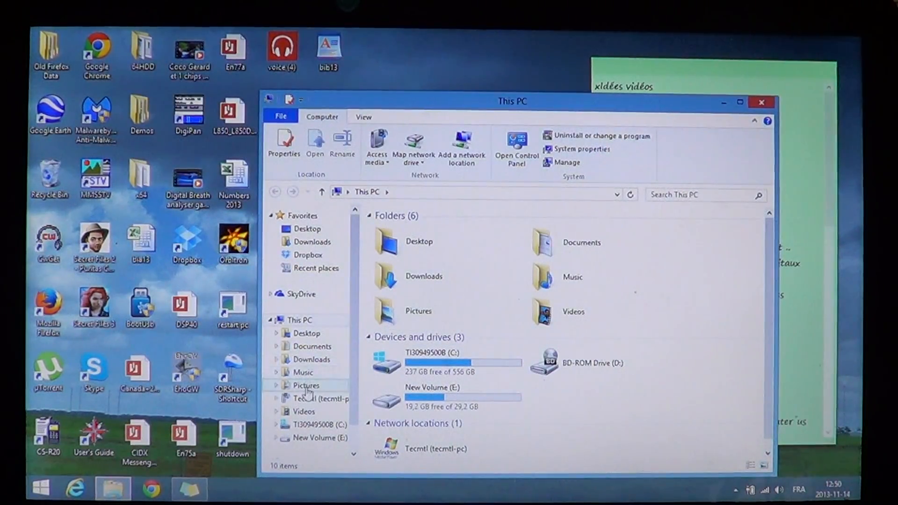
Open the Pictures folder, open the r9500 picture, then return to the desktop
{"action": "double_click", "coordinate": [306, 385]}
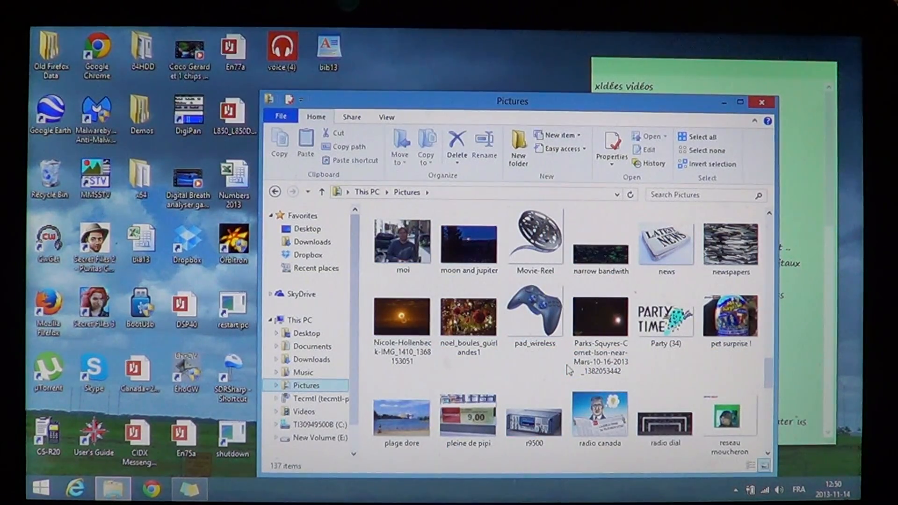
{"action": "left_click", "coordinate": [533, 414]}
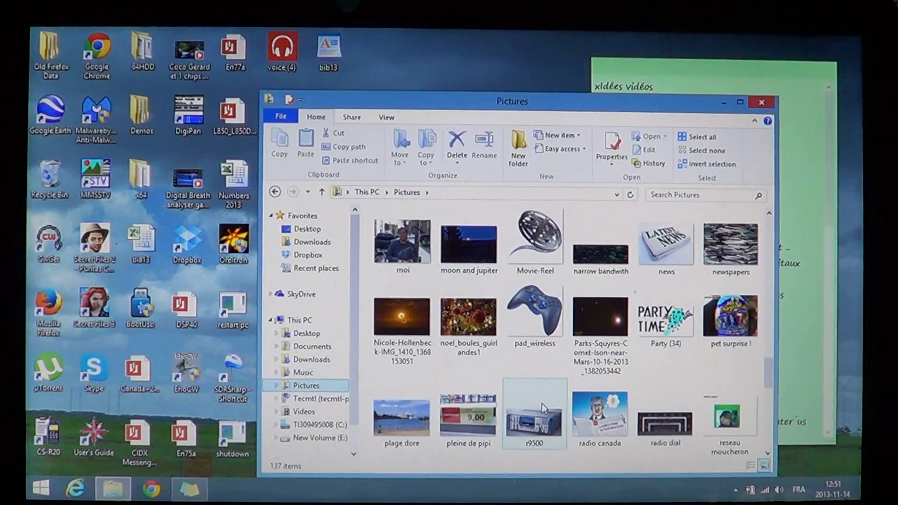
{"action": "double_click", "coordinate": [533, 413]}
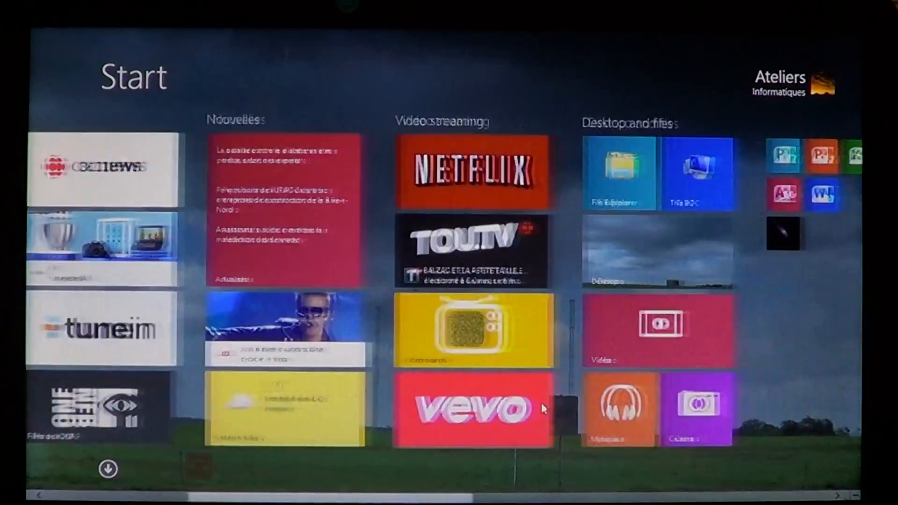
{"action": "left_click", "coordinate": [620, 172]}
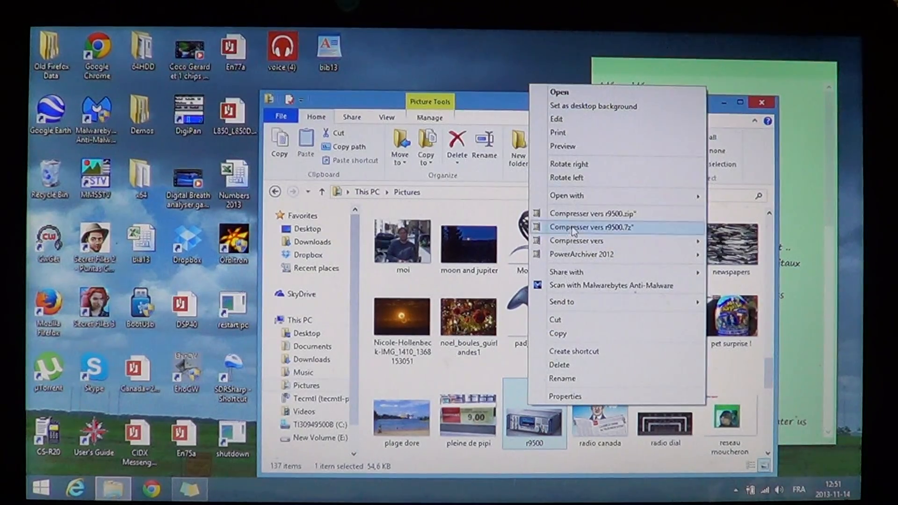
Open the r9500 picture with Windows Photo Viewer via Open with
{"action": "left_click", "coordinate": [568, 196]}
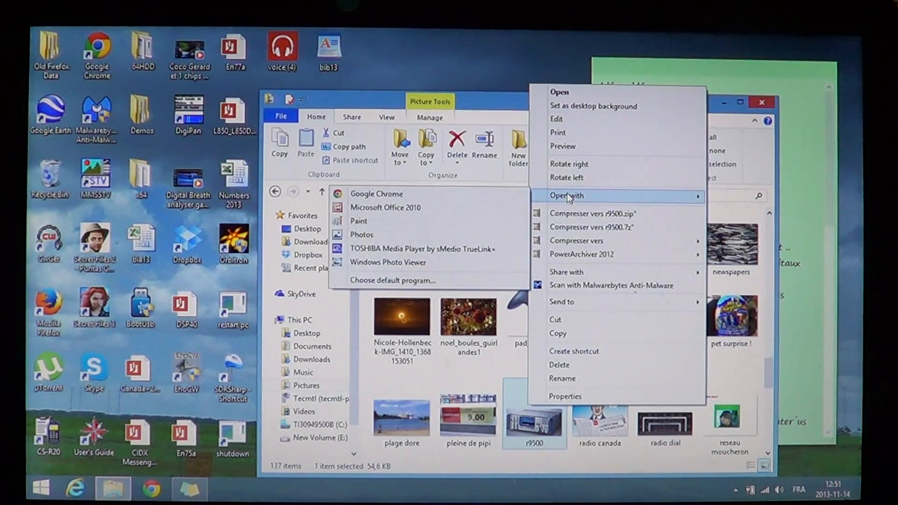
{"action": "mouse_move", "coordinate": [429, 248]}
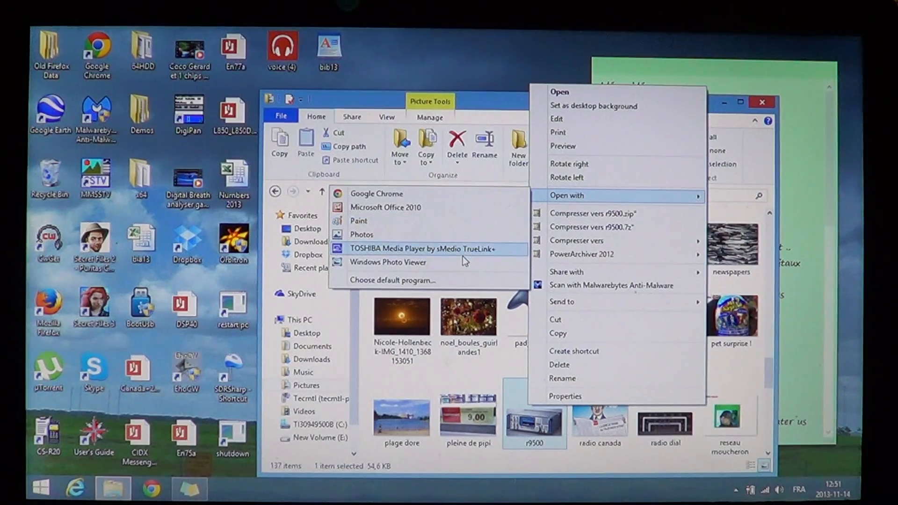
{"action": "left_click", "coordinate": [388, 262]}
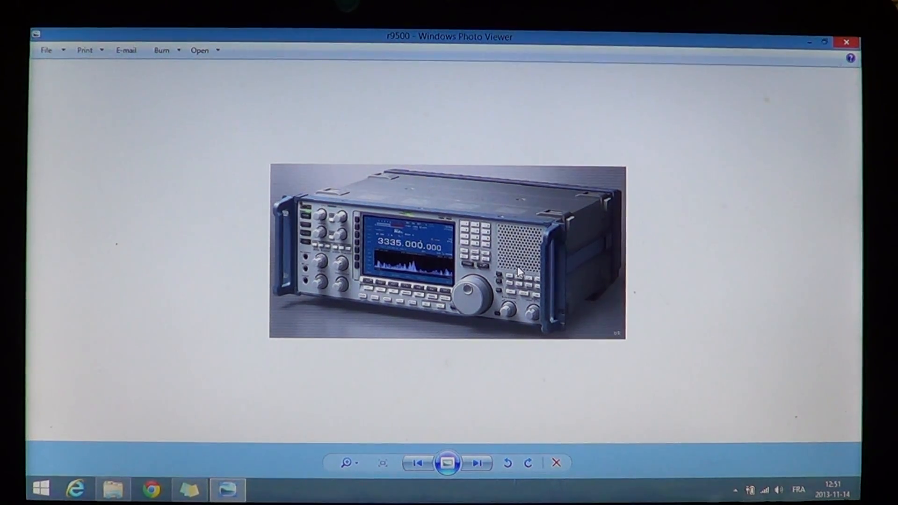
Right-click the picture, then close Windows Photo Viewer
{"action": "right_click", "coordinate": [517, 273]}
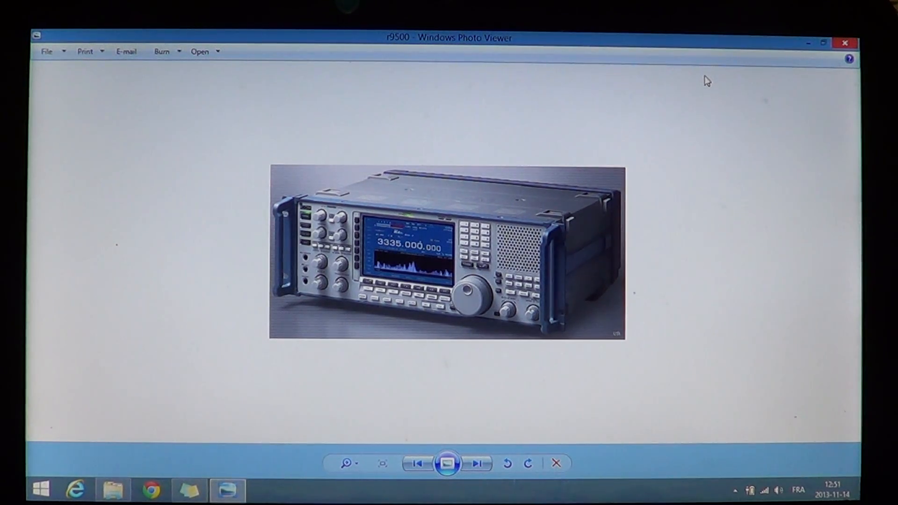
{"action": "mouse_move", "coordinate": [844, 43]}
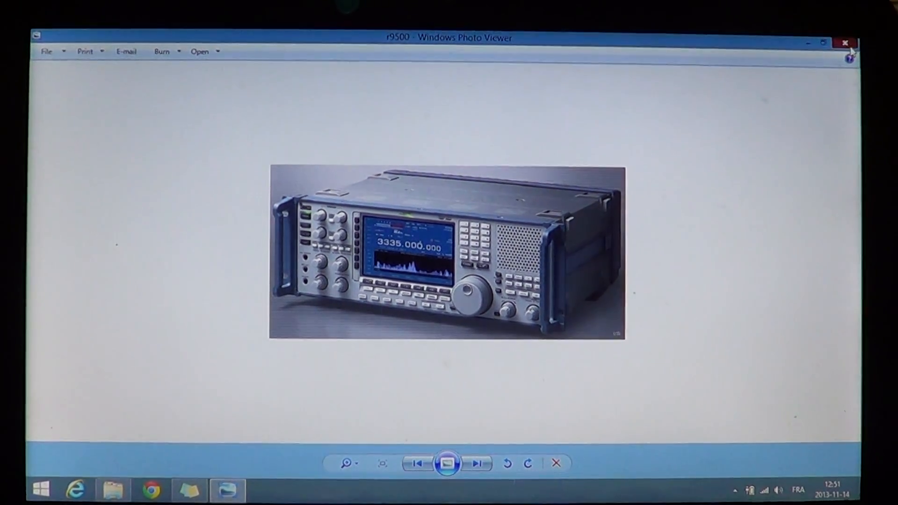
{"action": "left_click", "coordinate": [845, 43]}
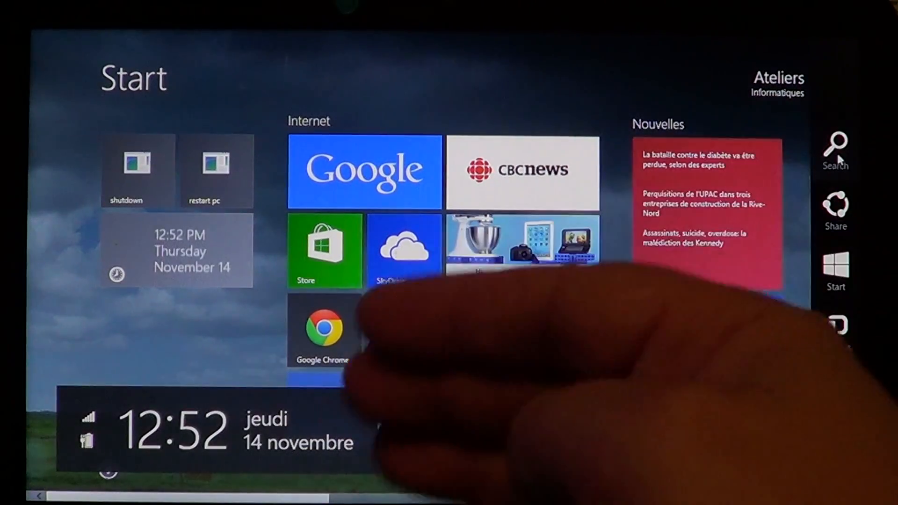
Search Settings for 'default app settings' and open the Default app settings page
{"action": "left_click", "coordinate": [835, 147]}
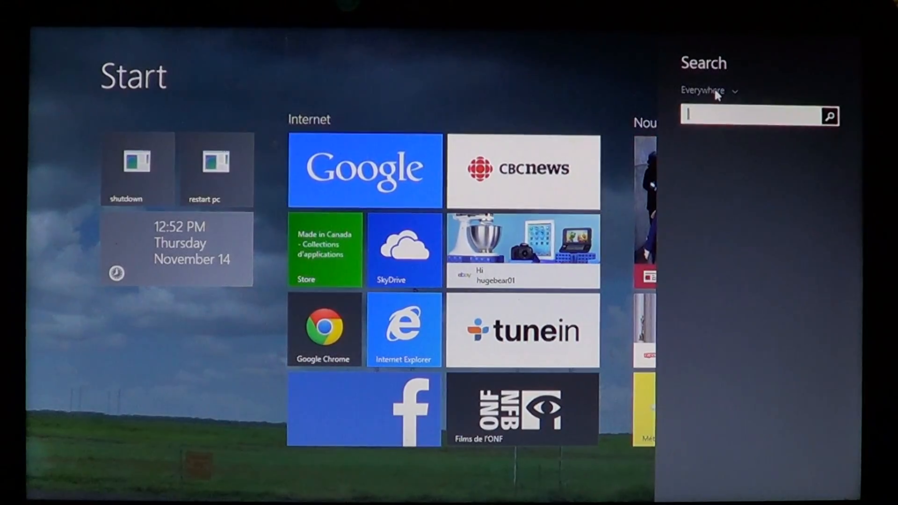
{"action": "left_click", "coordinate": [702, 90]}
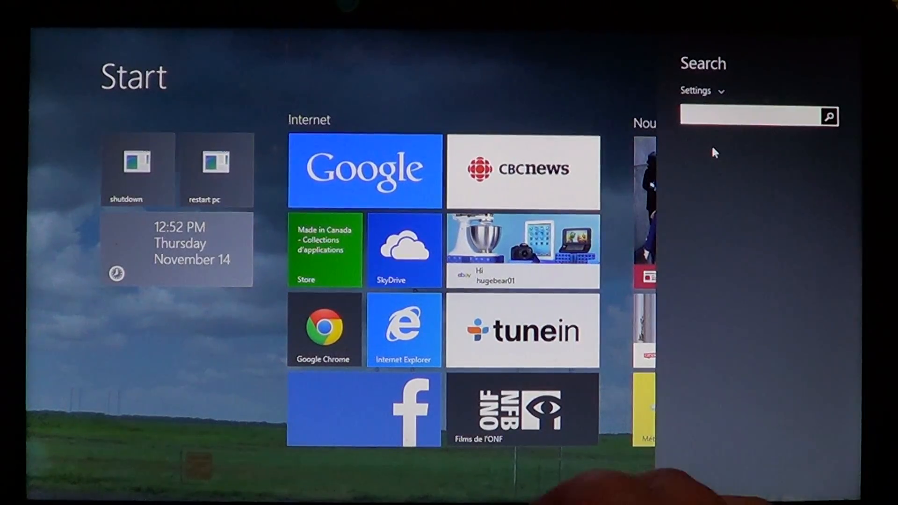
{"action": "type", "text": "default app settings"}
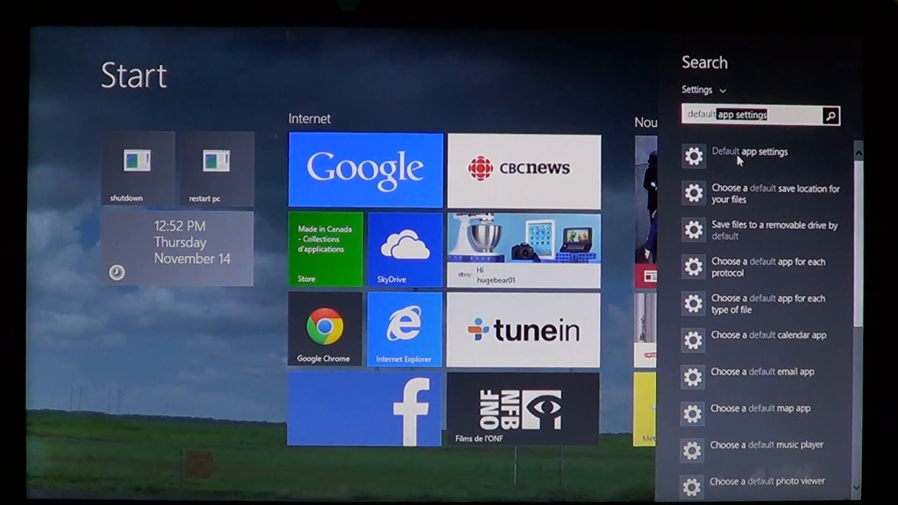
{"action": "left_click", "coordinate": [750, 152]}
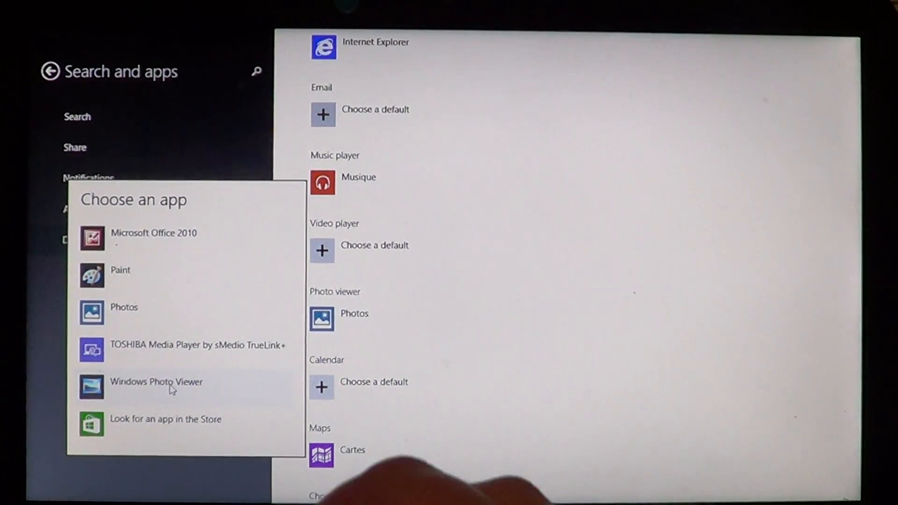
Set Photo viewer default to Windows Photo Viewer and go back to Start
{"action": "left_click", "coordinate": [155, 382]}
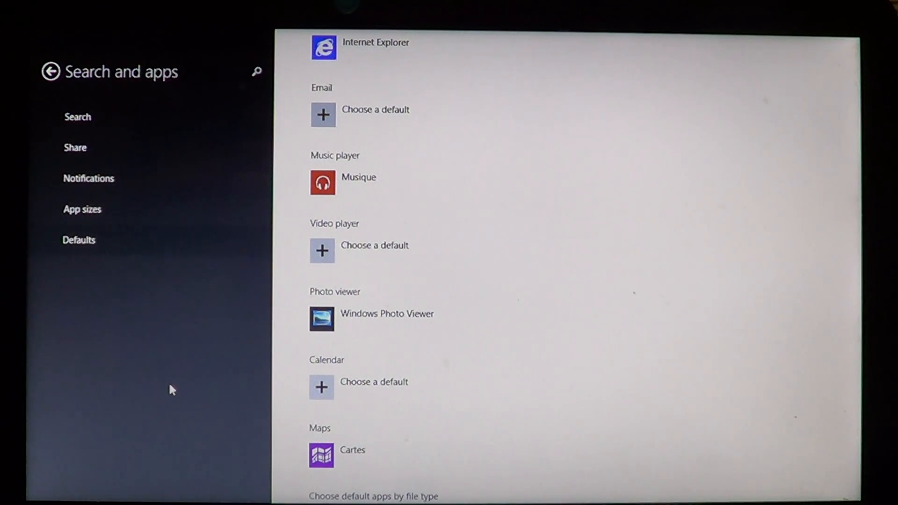
{"action": "mouse_move", "coordinate": [110, 266]}
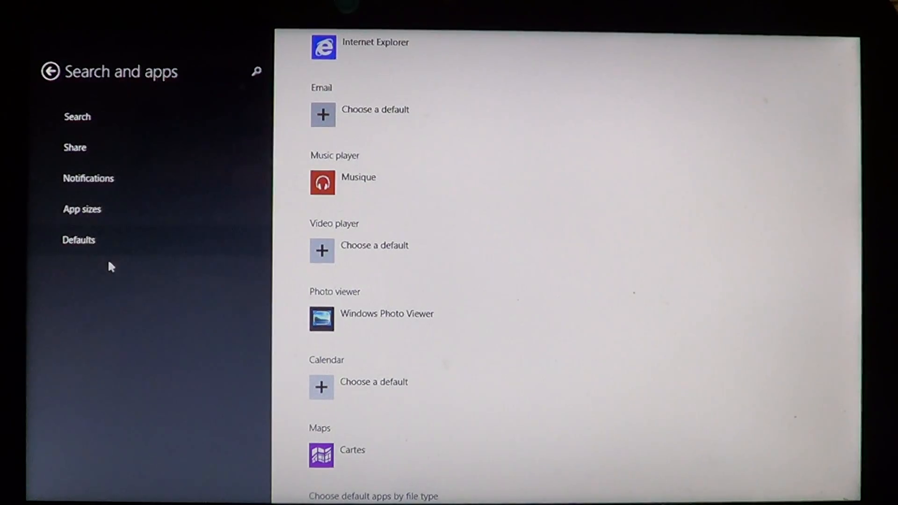
{"action": "left_click", "coordinate": [50, 71]}
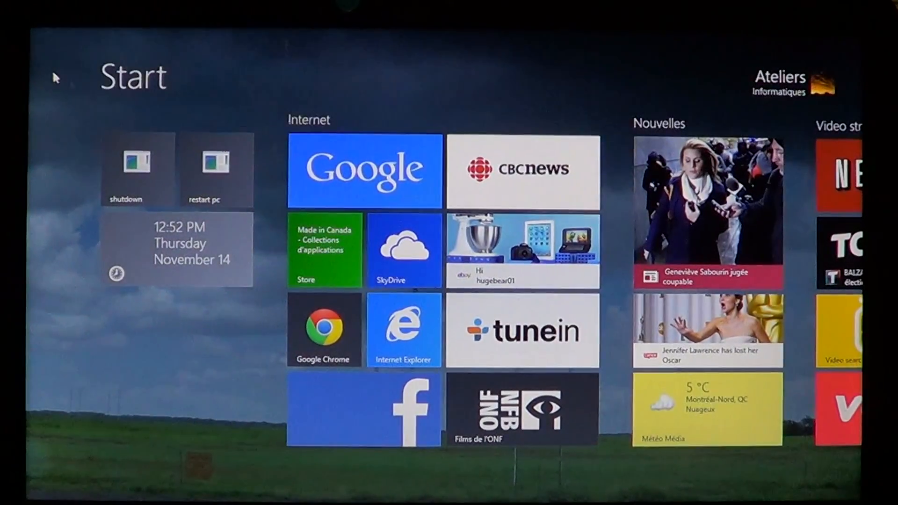
Scroll Start and switch to the desktop's Pictures folder window
{"action": "scroll", "scroll_direction": "right", "scroll_amount": 3}
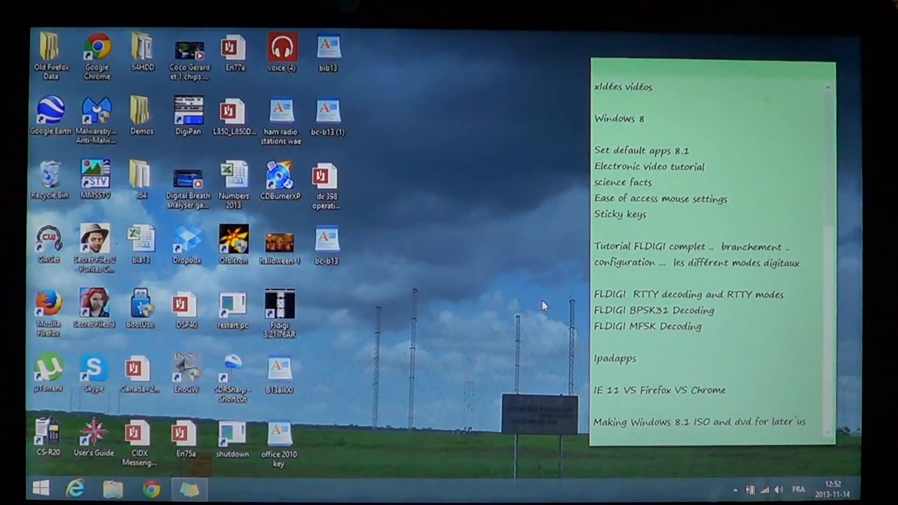
{"action": "left_click", "coordinate": [112, 489]}
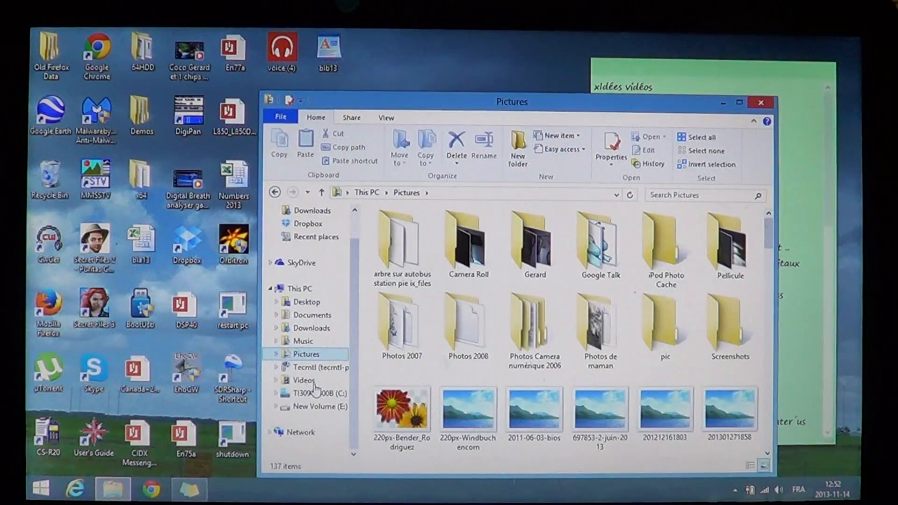
{"action": "scroll", "scroll_direction": "down", "scroll_amount": 3}
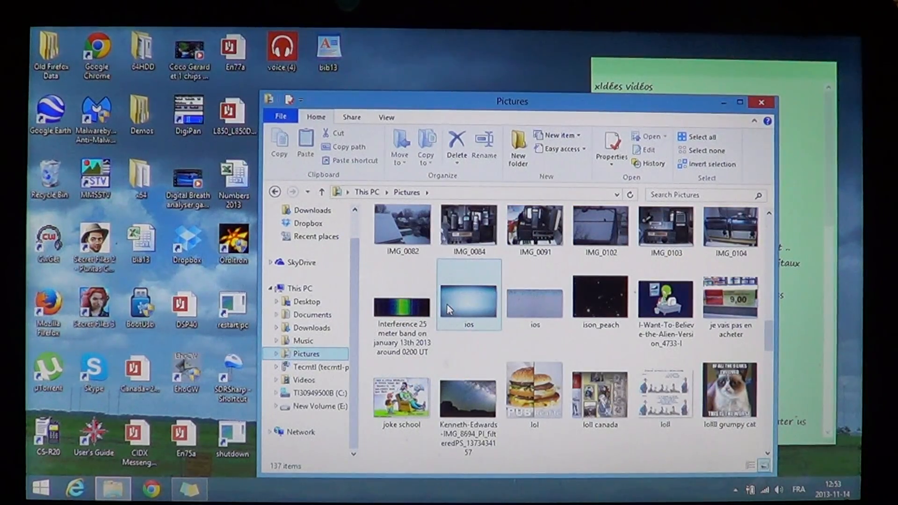
{"action": "mouse_move", "coordinate": [666, 229]}
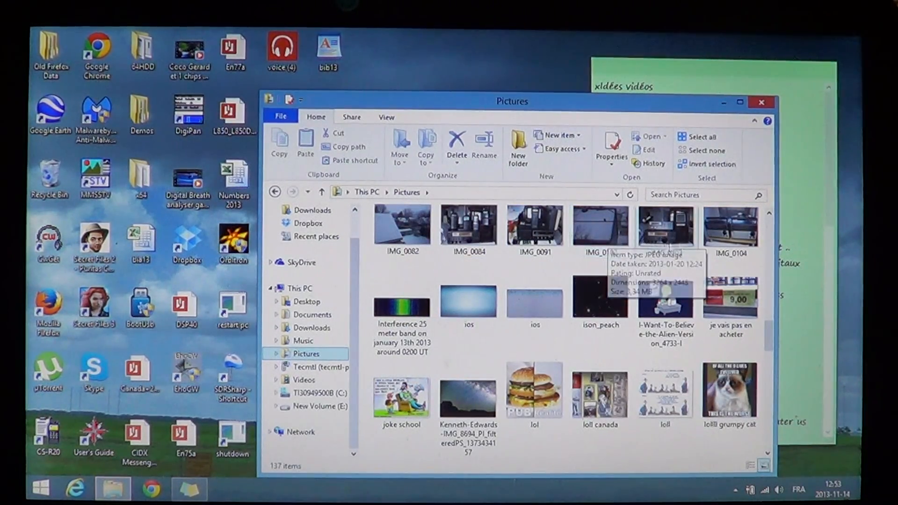